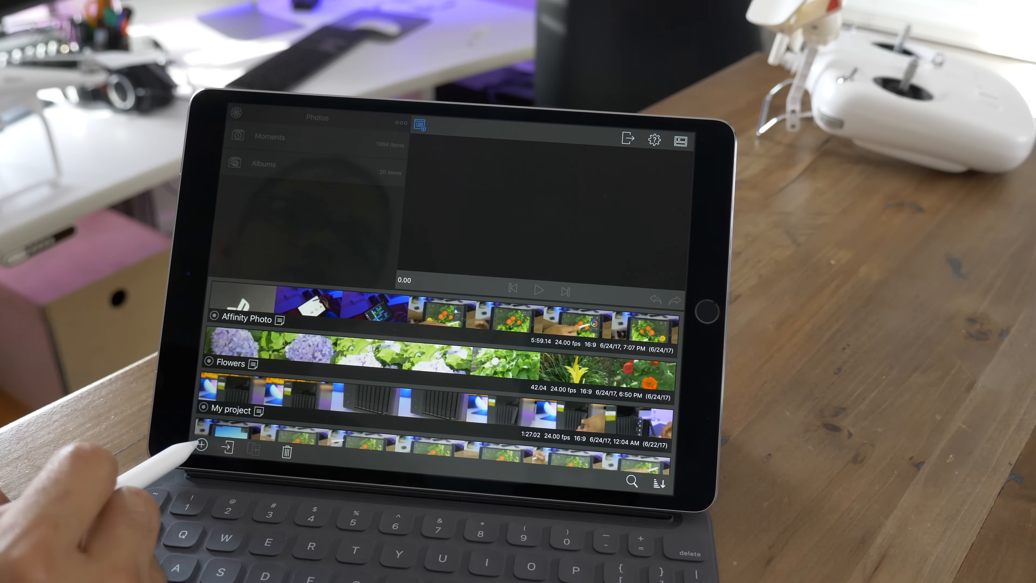
Create a new project named Flower Power at 24 fps, 16:9 and open its empty timeline
left_click(201, 444)
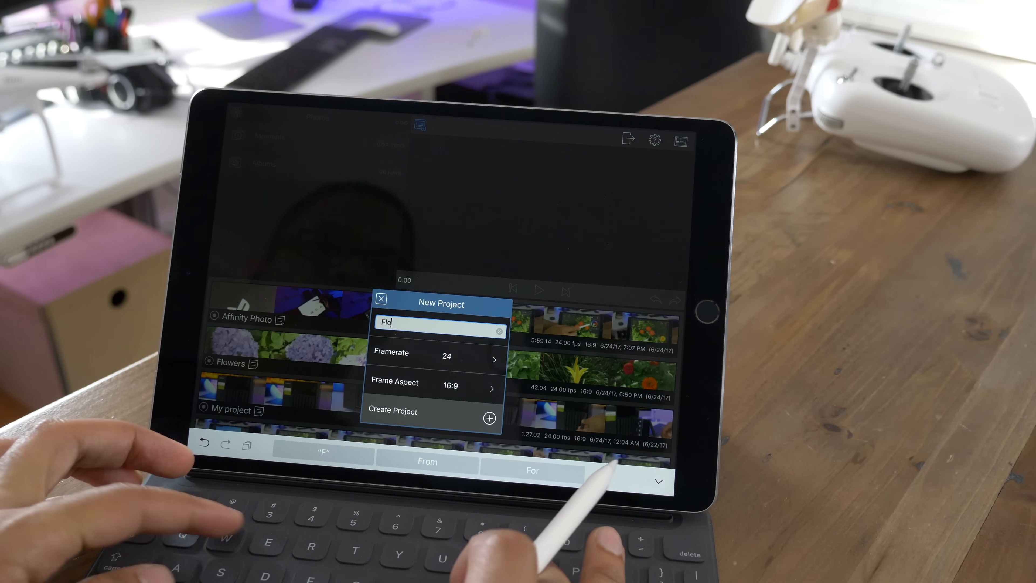
type("Flower Powewr")
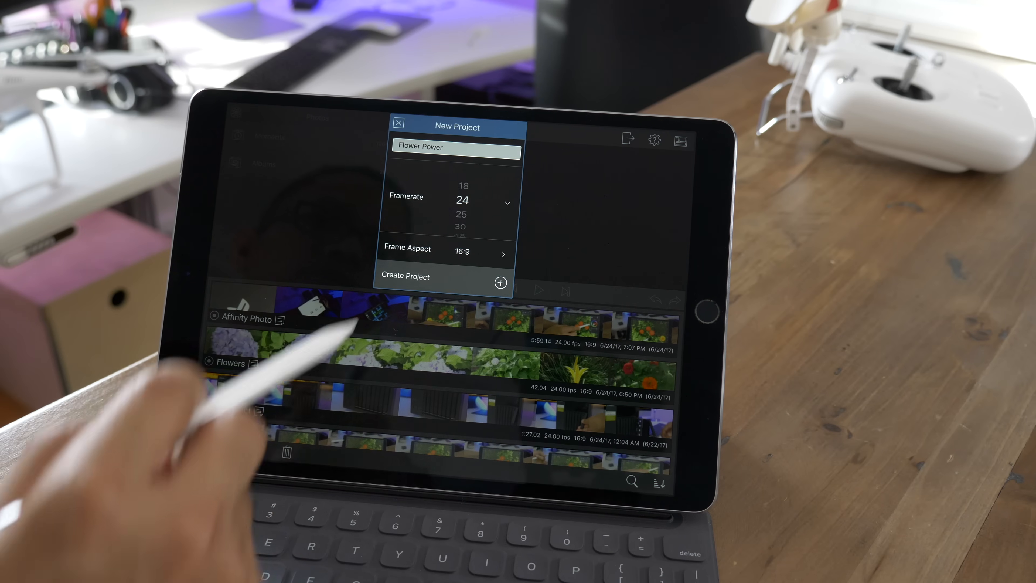
scroll("down", 3)
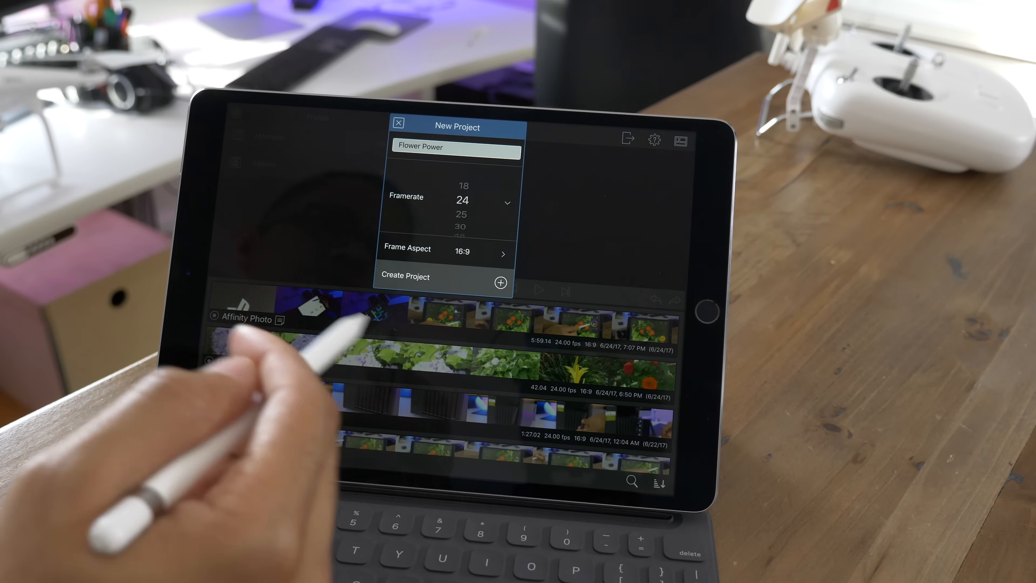
left_click(500, 282)
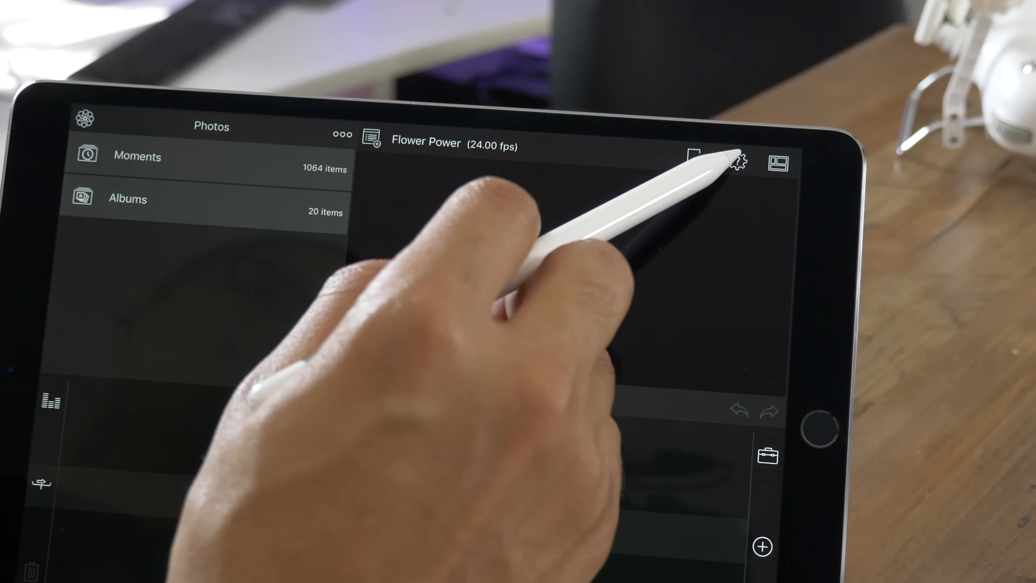
Add a 45-second flower video from Photos > Albums as the first timeline clip
left_click(739, 162)
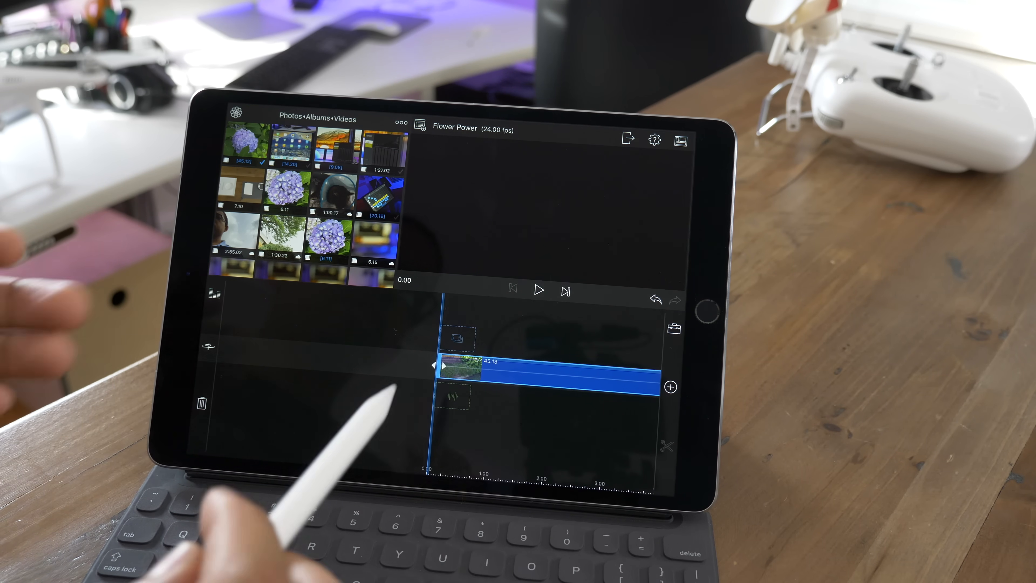
Stack the yellow lily clip on the overlay track, play it back, and show the media Sources list
left_click(538, 290)
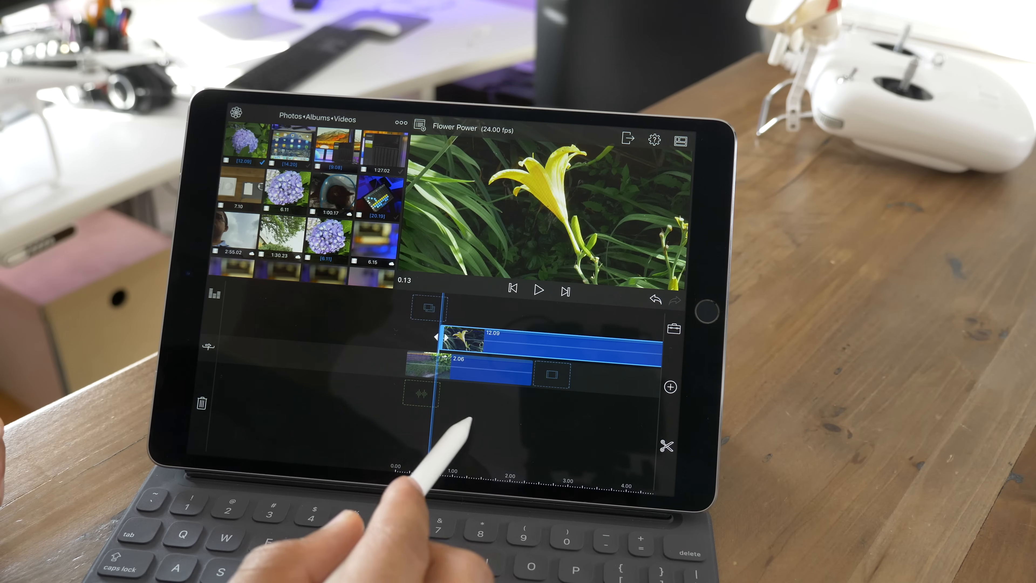
left_click(539, 291)
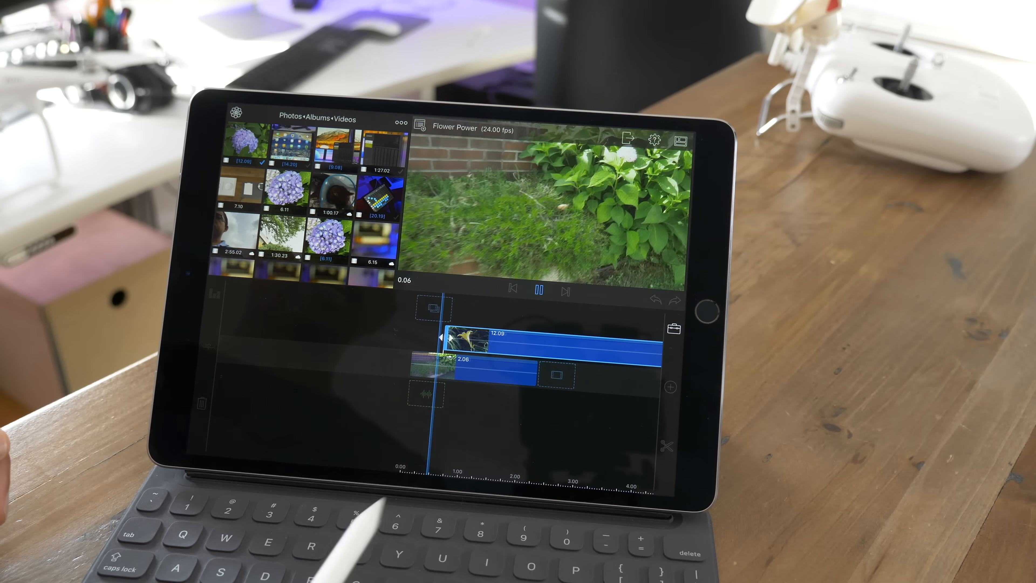
left_click(539, 289)
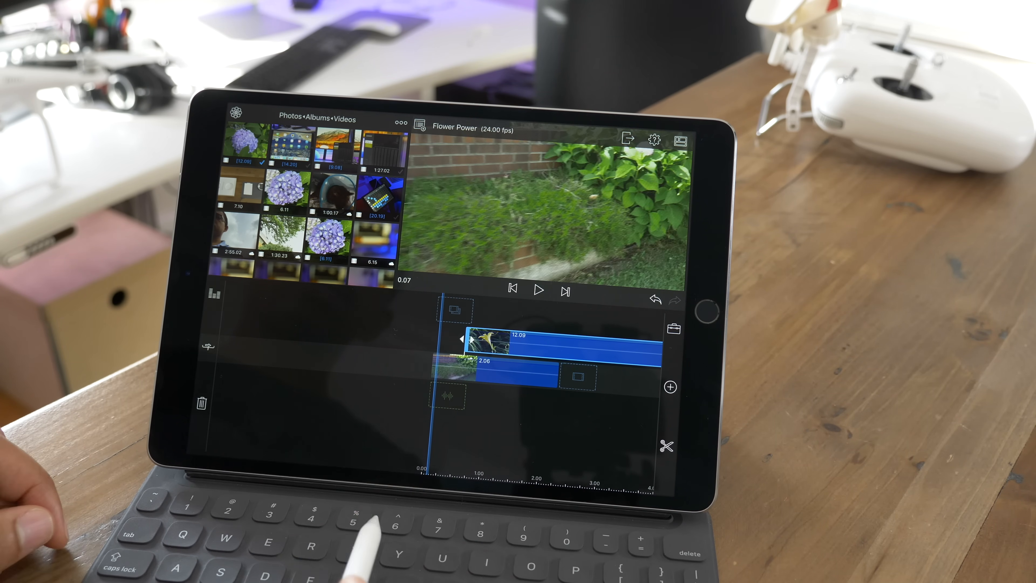
left_click(236, 111)
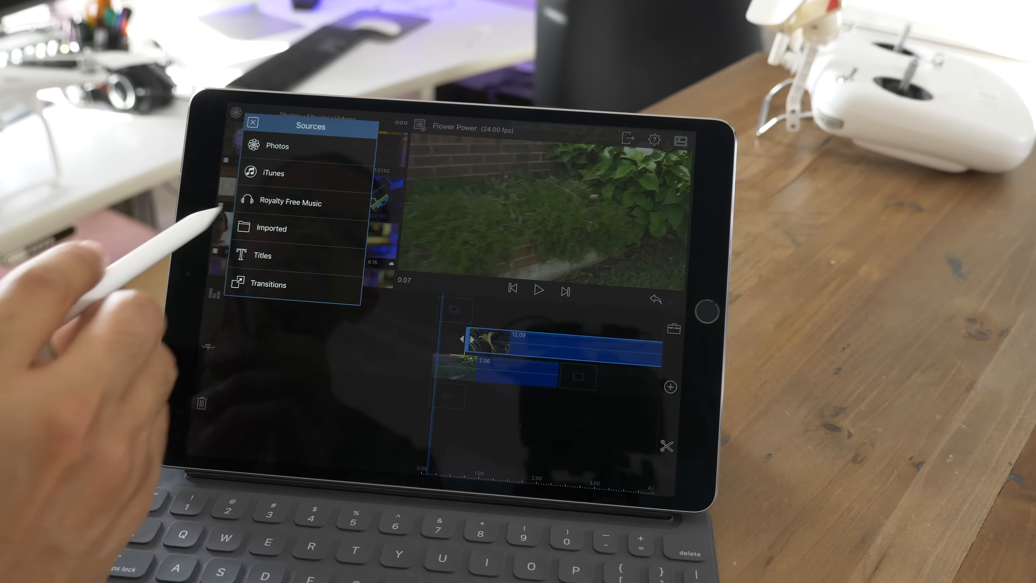
Add Dramatic Inspiration from Royalty Free Music > Cinematic Drama beneath the video clips
left_click(291, 201)
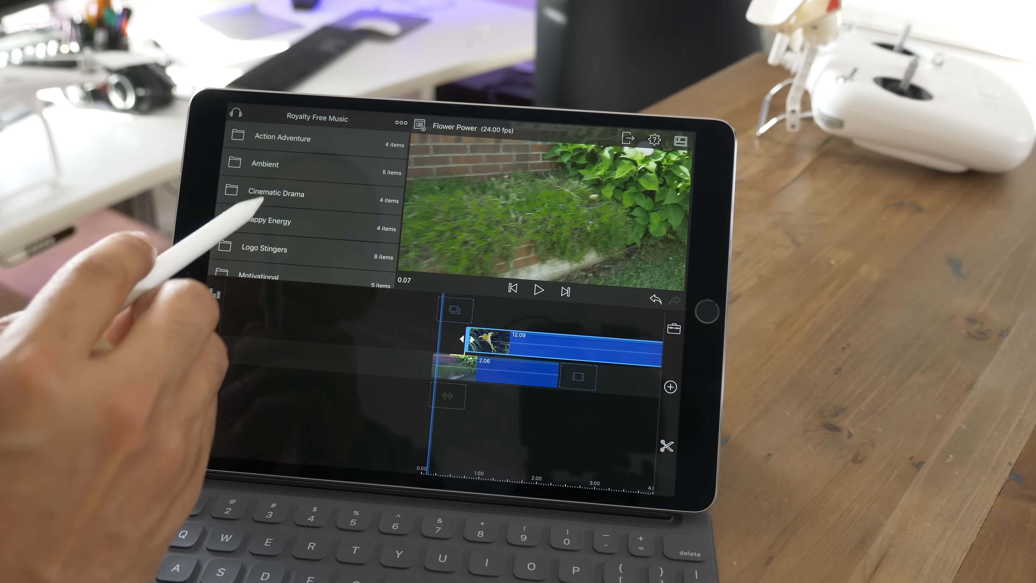
left_click(275, 192)
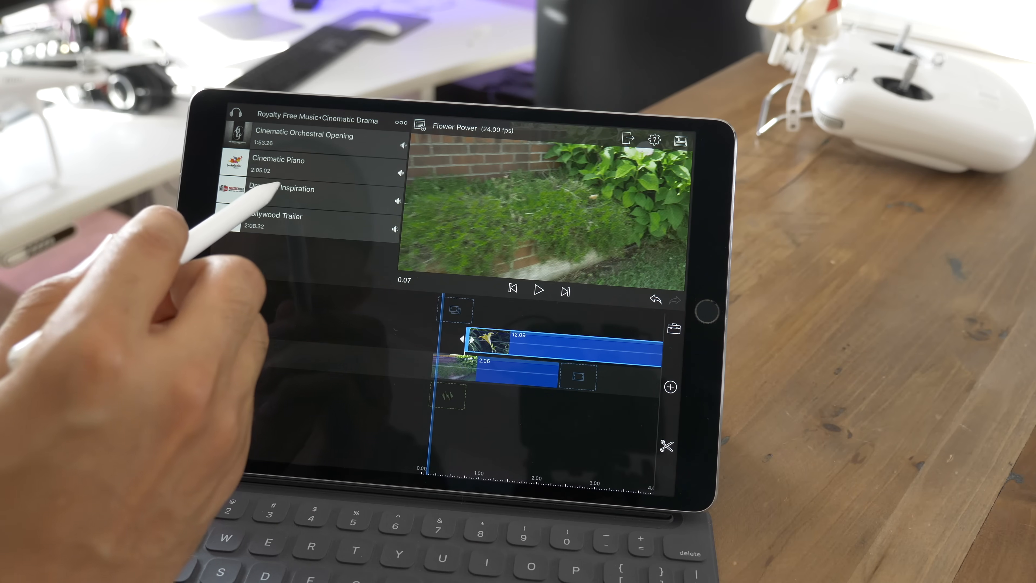
left_click(297, 188)
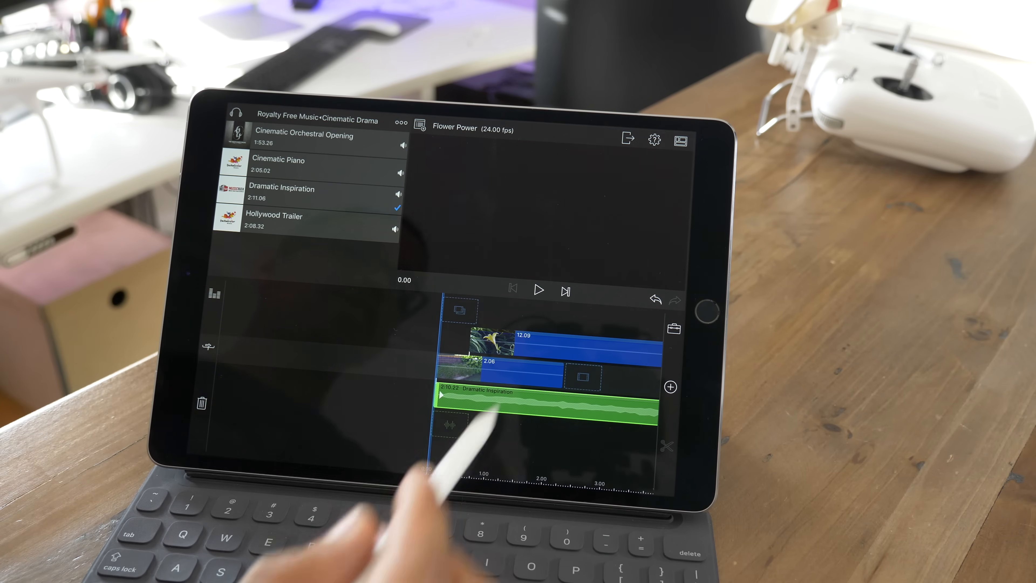
left_click(539, 290)
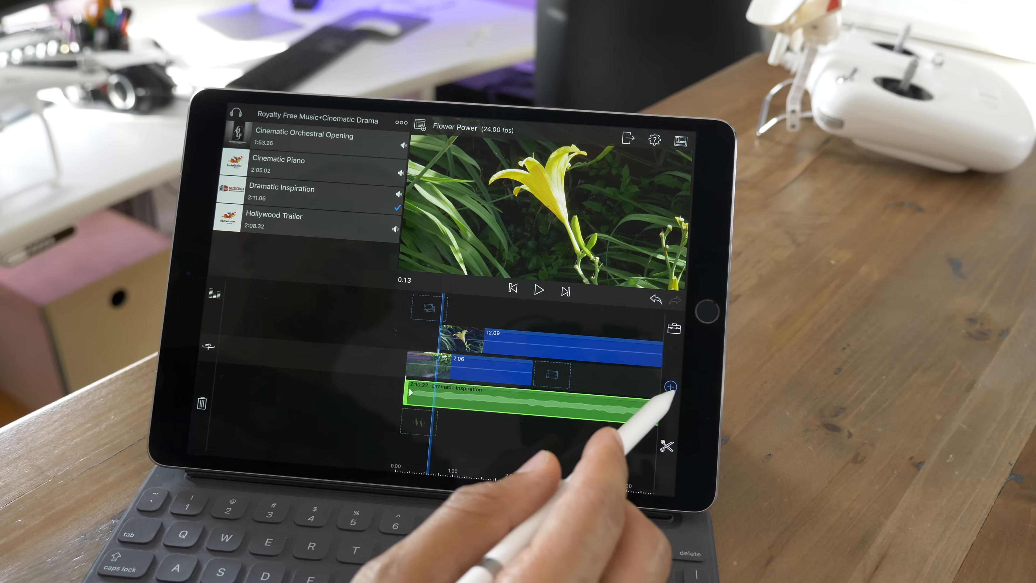
Record a roughly 4-second voiceover and keep it on a new track below the music
left_click(670, 386)
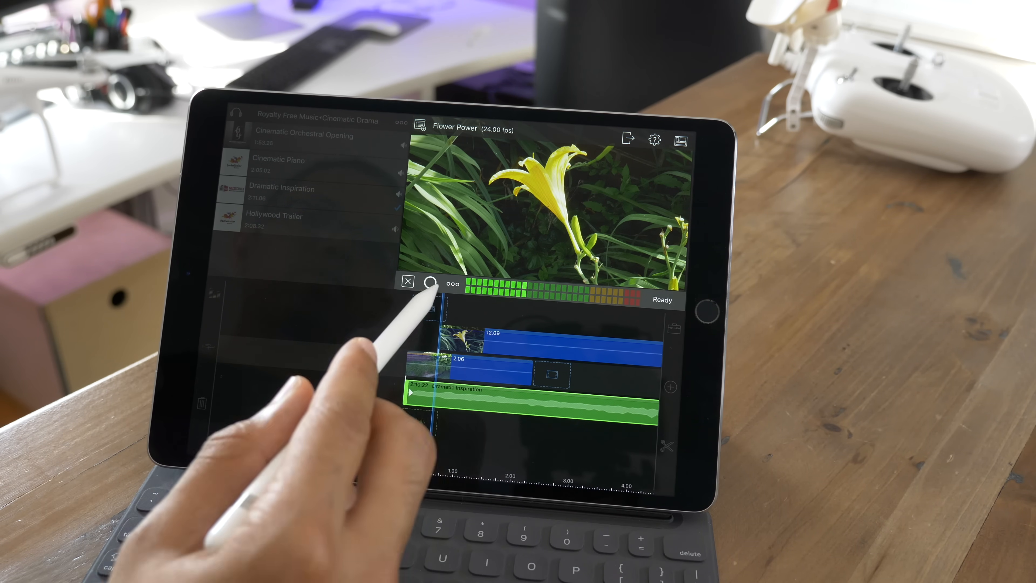
left_click(431, 283)
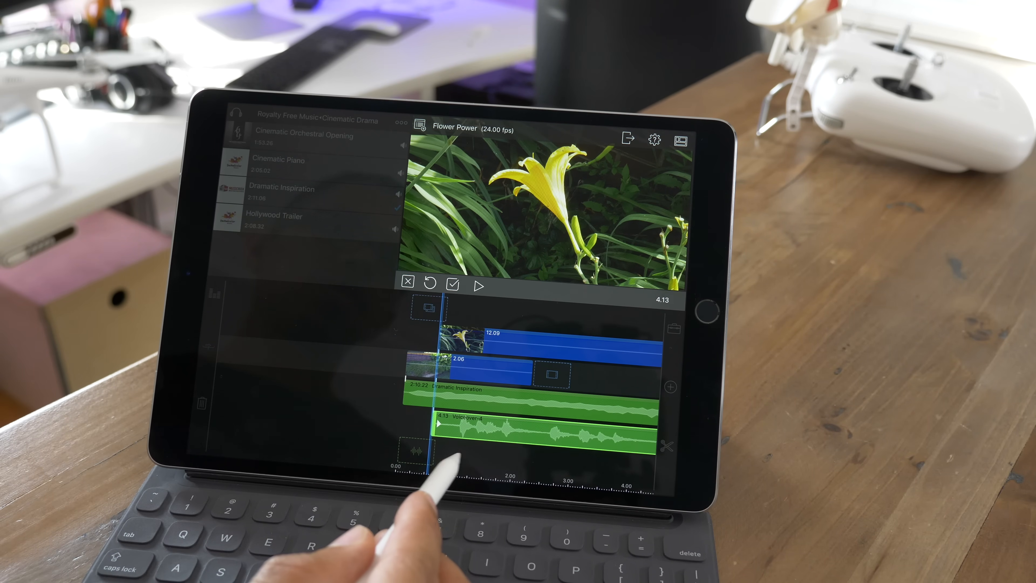
left_click(479, 285)
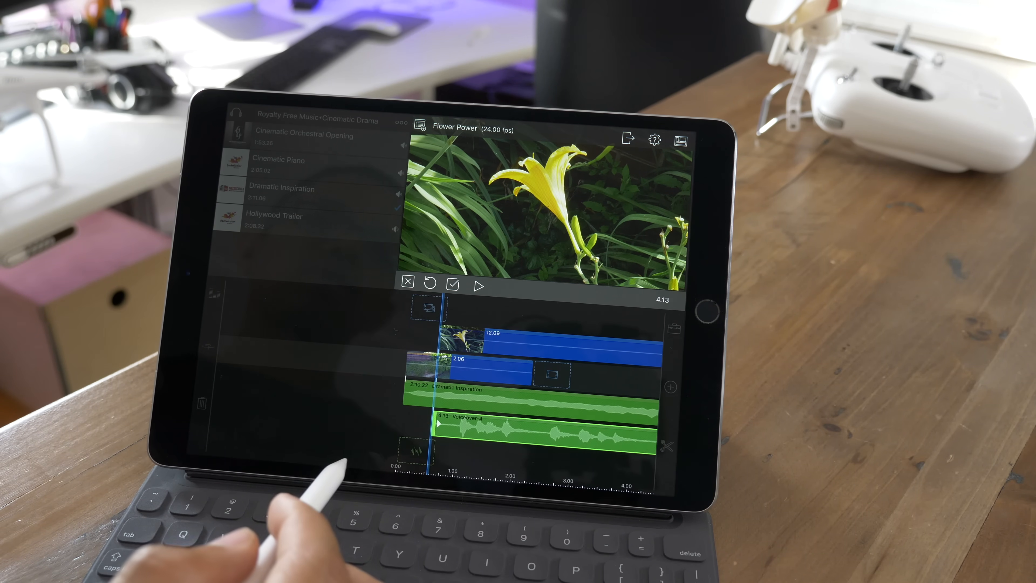
left_click(454, 285)
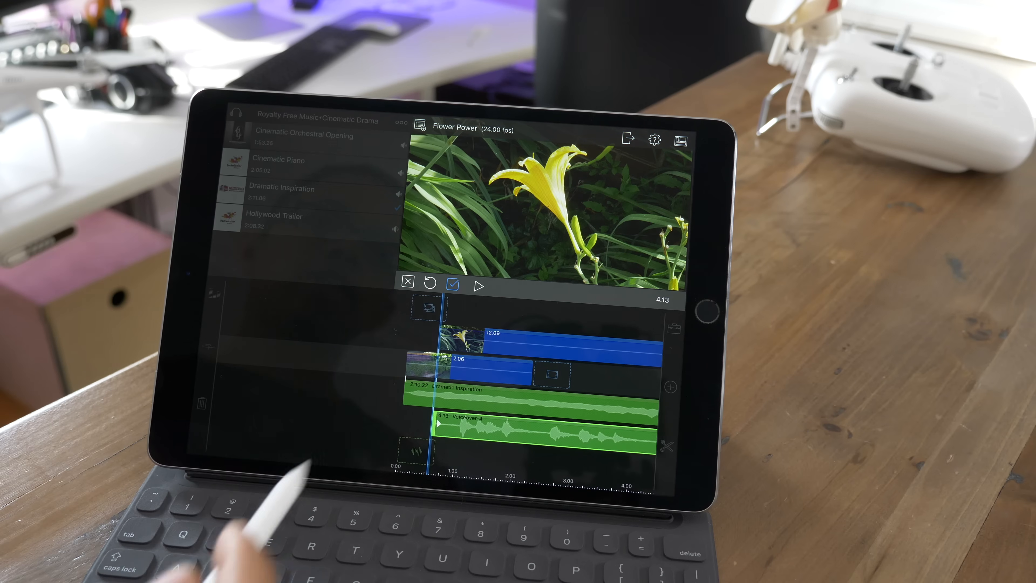
left_click(454, 284)
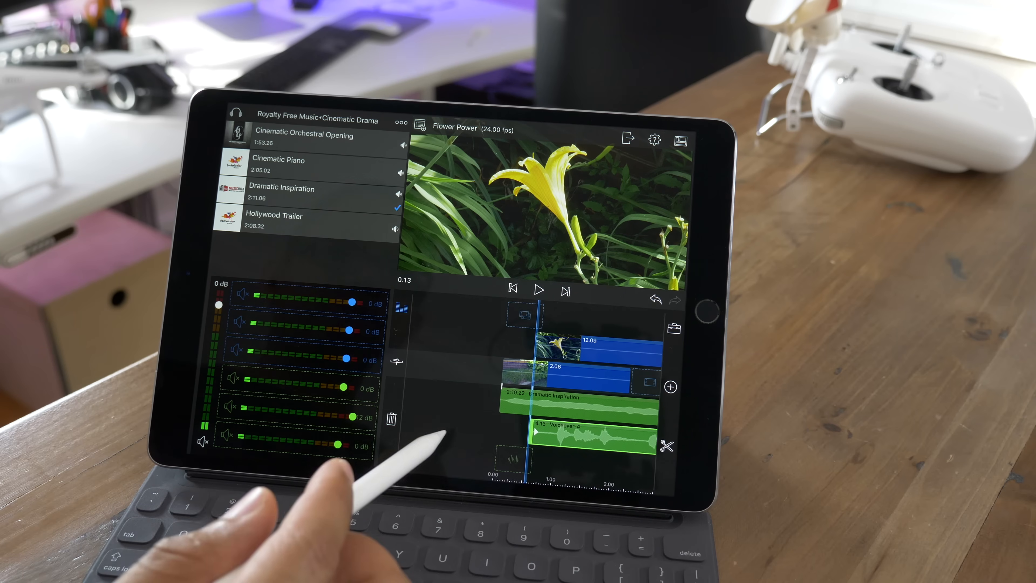
Lower the music track to -16 dB in the audio mixer and play the rebalanced mix
left_click(539, 291)
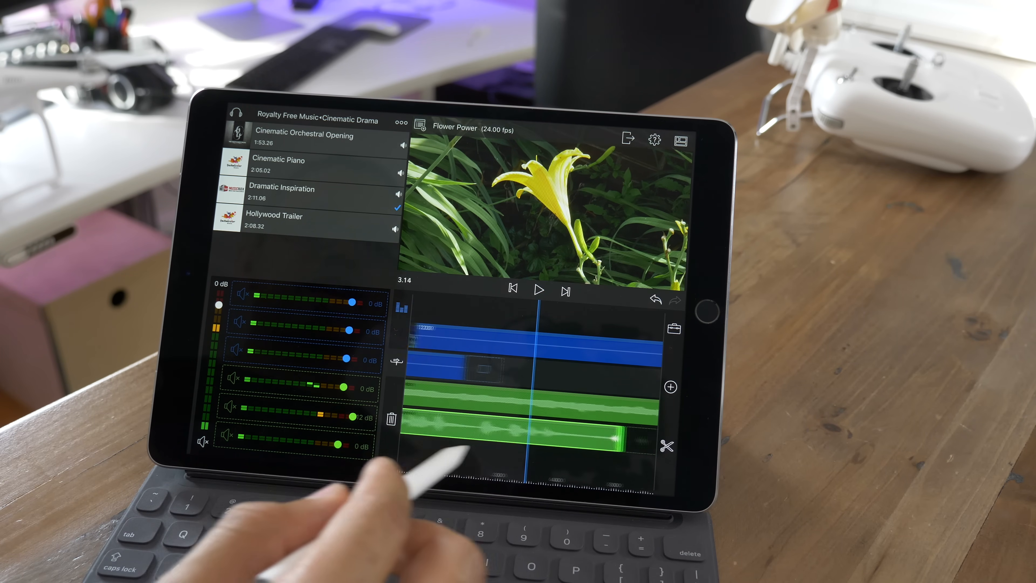
left_click_drag(345, 388, 337, 387)
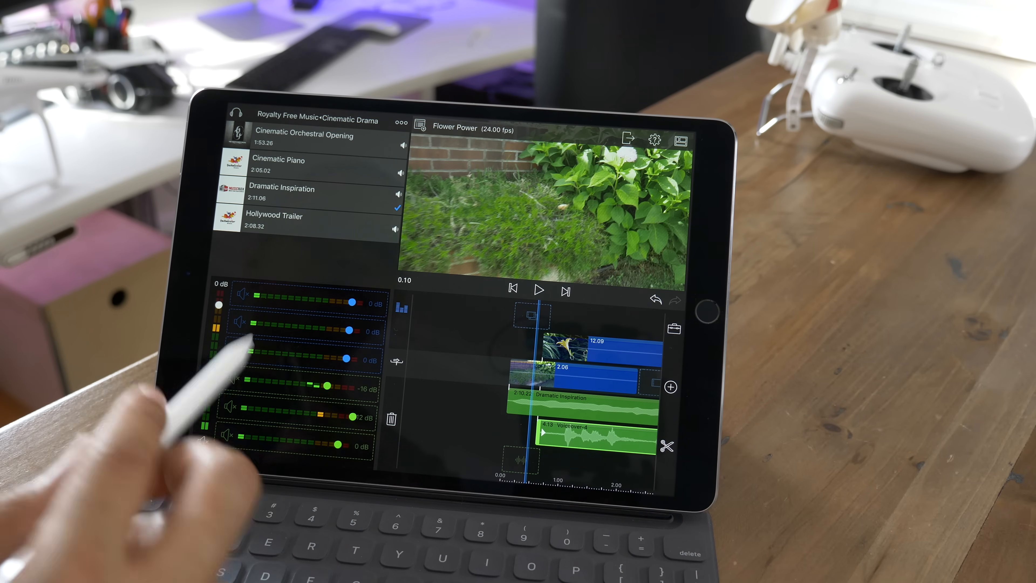
left_click(539, 291)
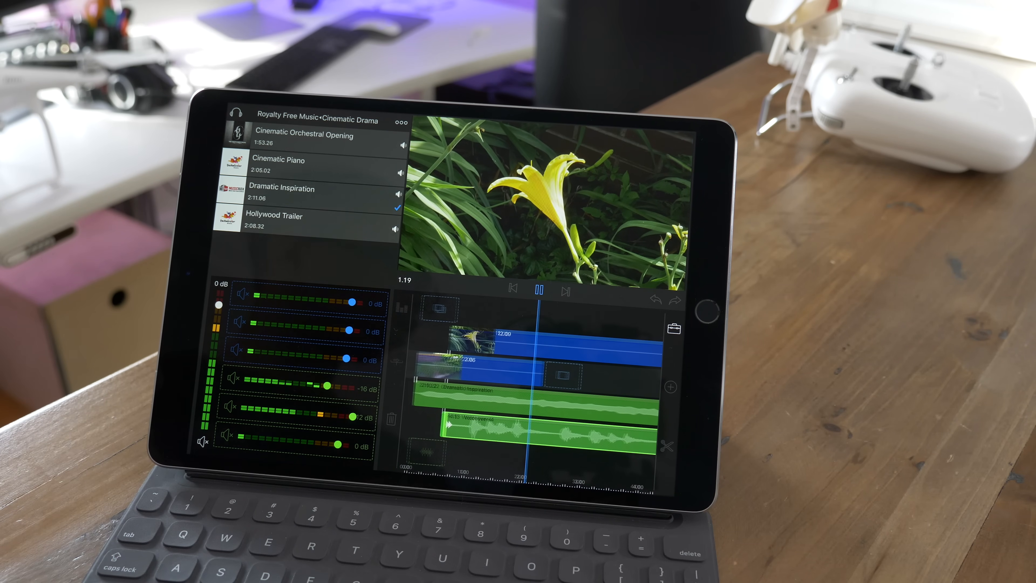
left_click(538, 291)
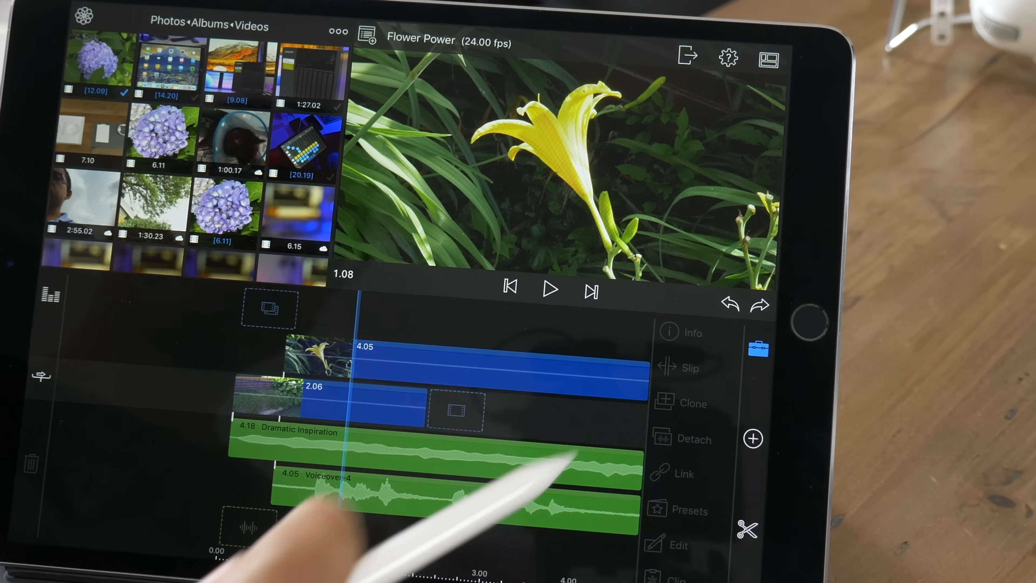
Select the garden overlay clip and bring up its Frame & Fit size and position settings
left_click(330, 409)
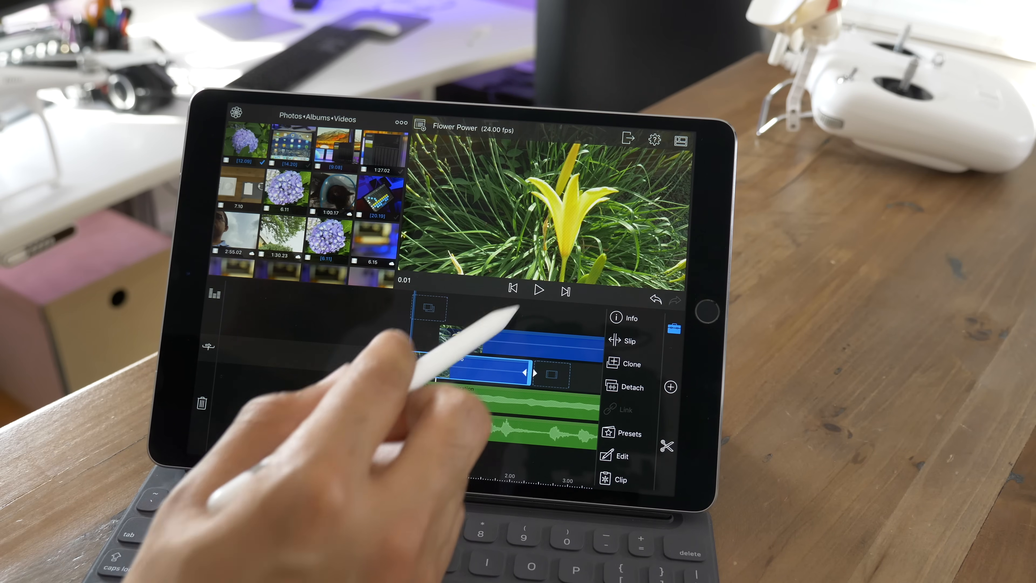
left_click(540, 290)
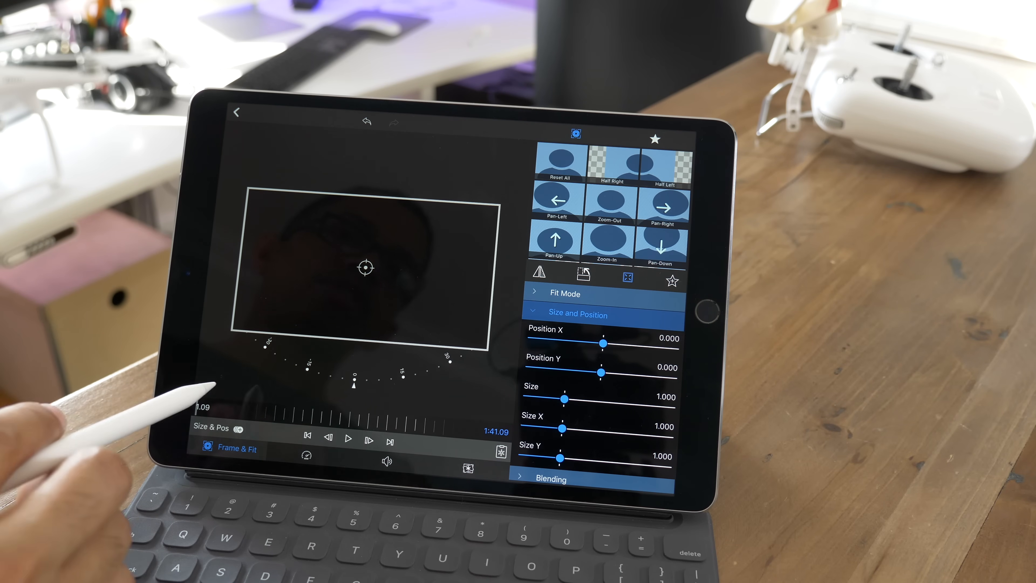
Scale the zinnia overlay to Size 1.996 at X 0.358, Y -0.532, preview it, and return to the timeline
left_click(348, 438)
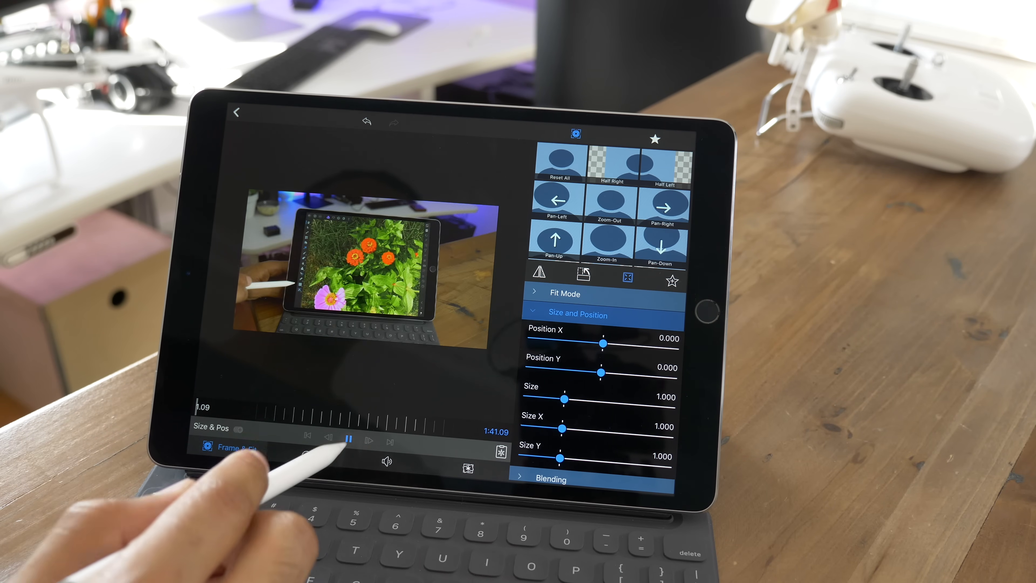
left_click(348, 439)
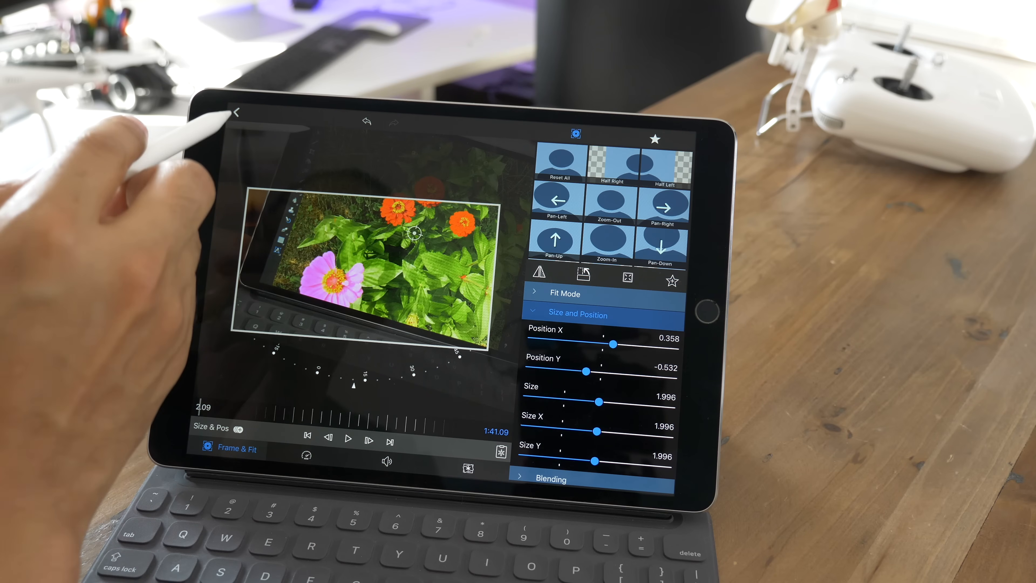
left_click(235, 112)
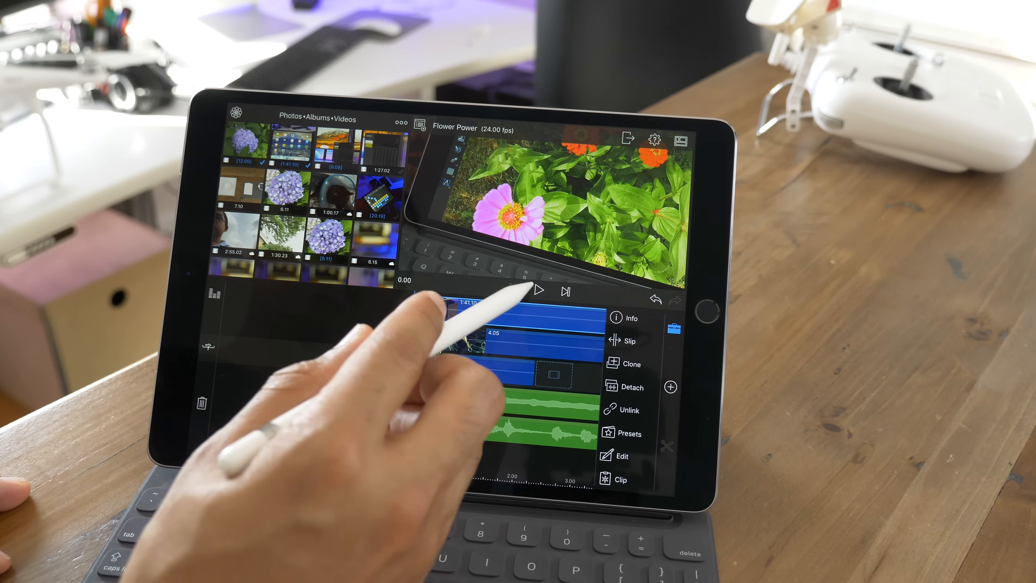
Keyframe the lily clip from Size 1.0 to 1.19 and preview the slow zoom
left_click(538, 291)
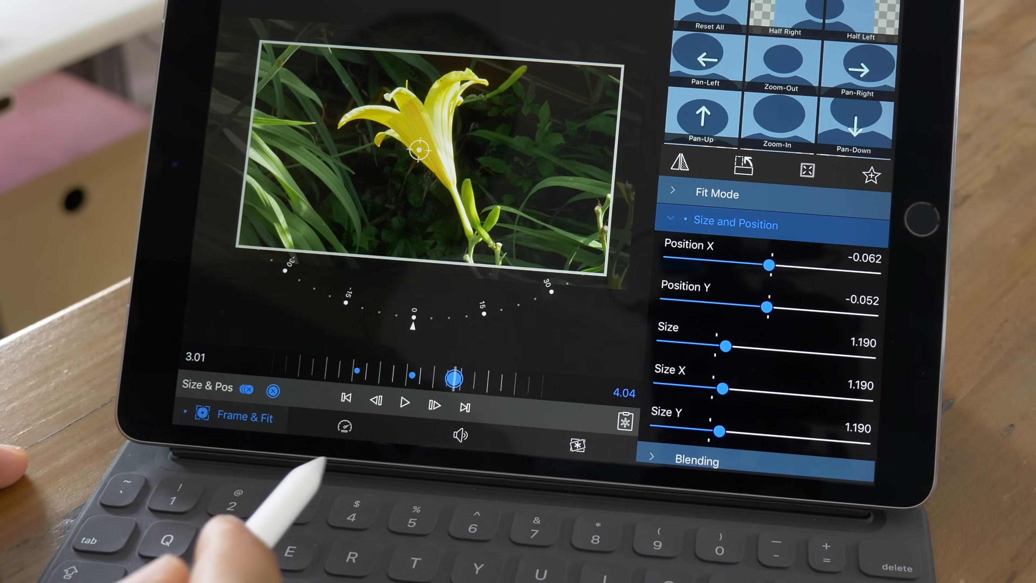
left_click_drag(453, 376, 356, 370)
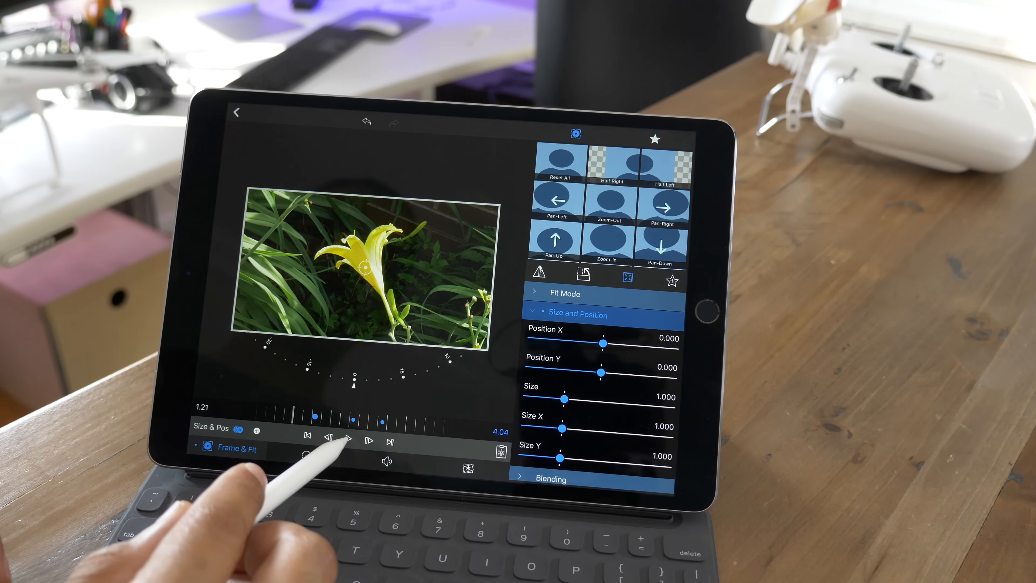
left_click(348, 440)
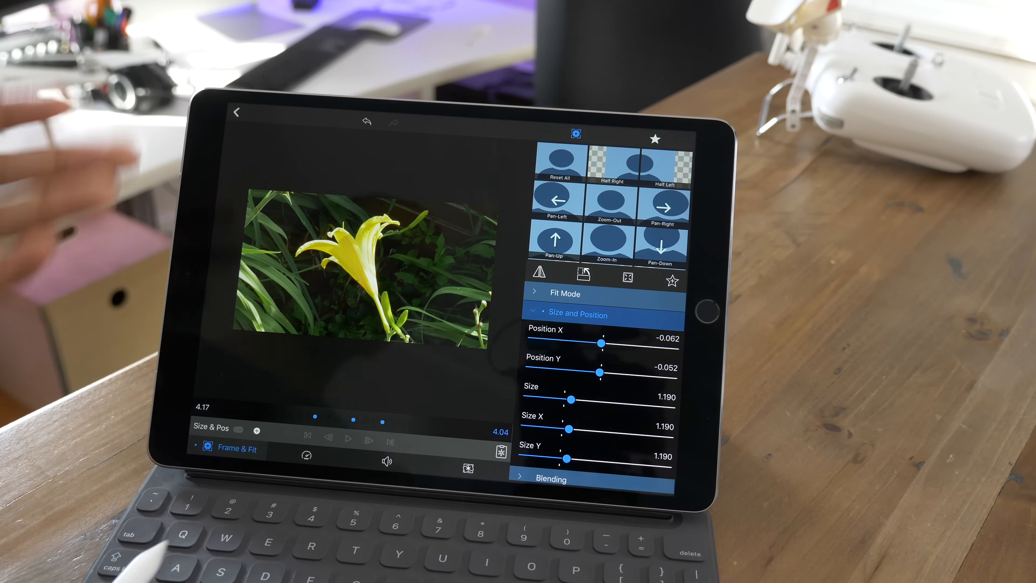
left_click(239, 429)
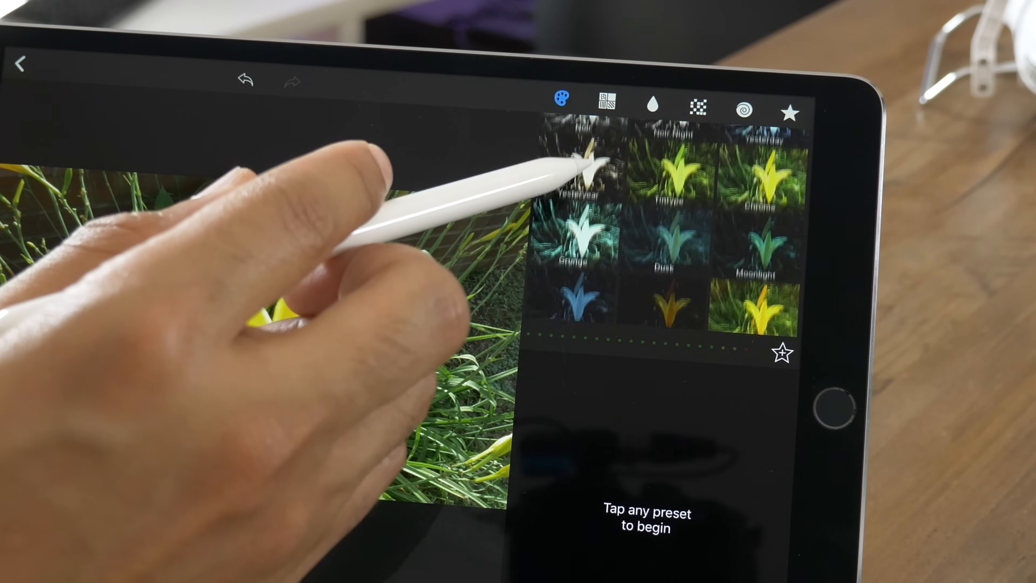
Browse the vignette and blur preset galleries, then apply the ShadowUp color preset to the lily
left_click(604, 108)
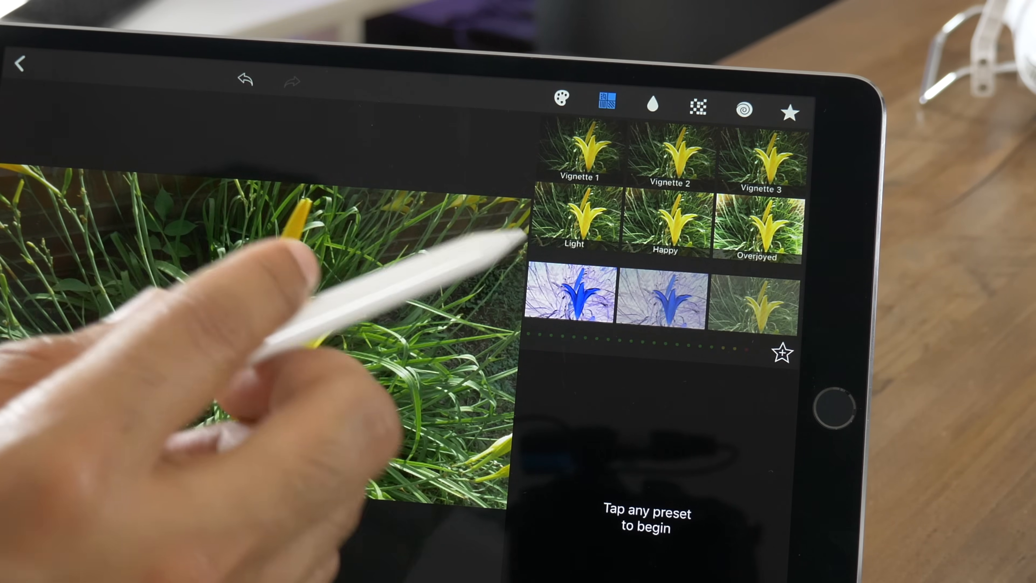
left_click(654, 107)
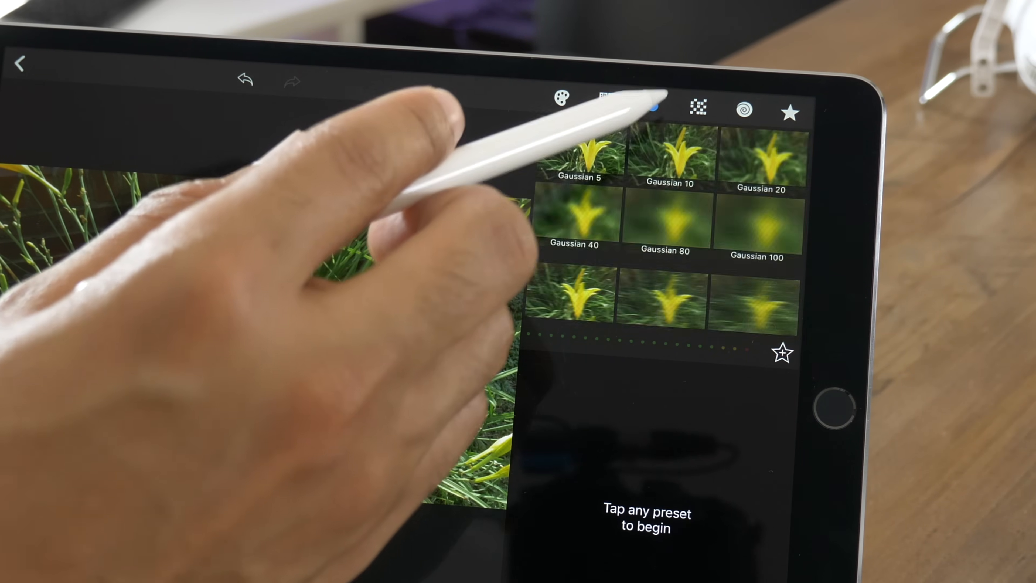
left_click(562, 108)
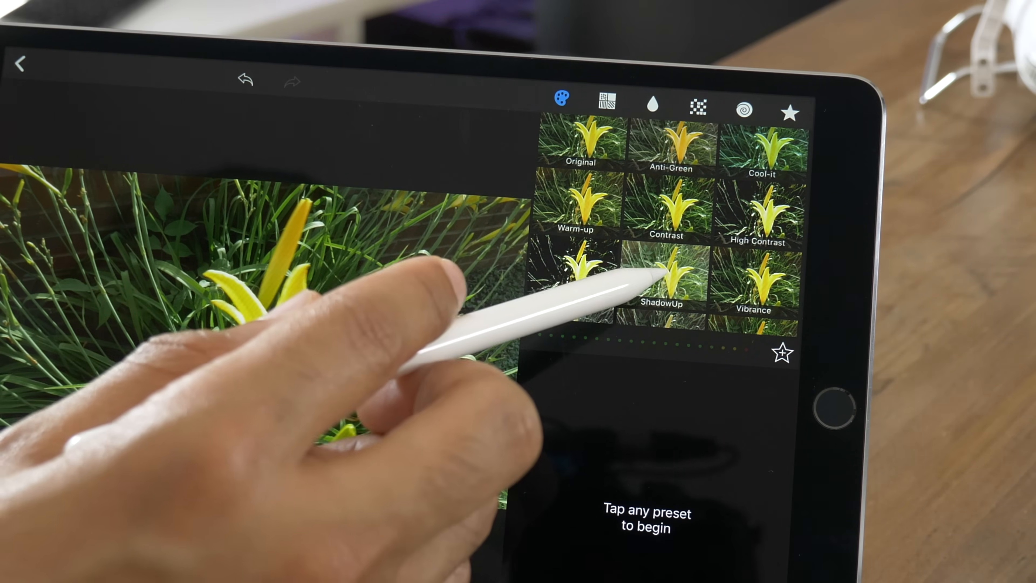
left_click(665, 285)
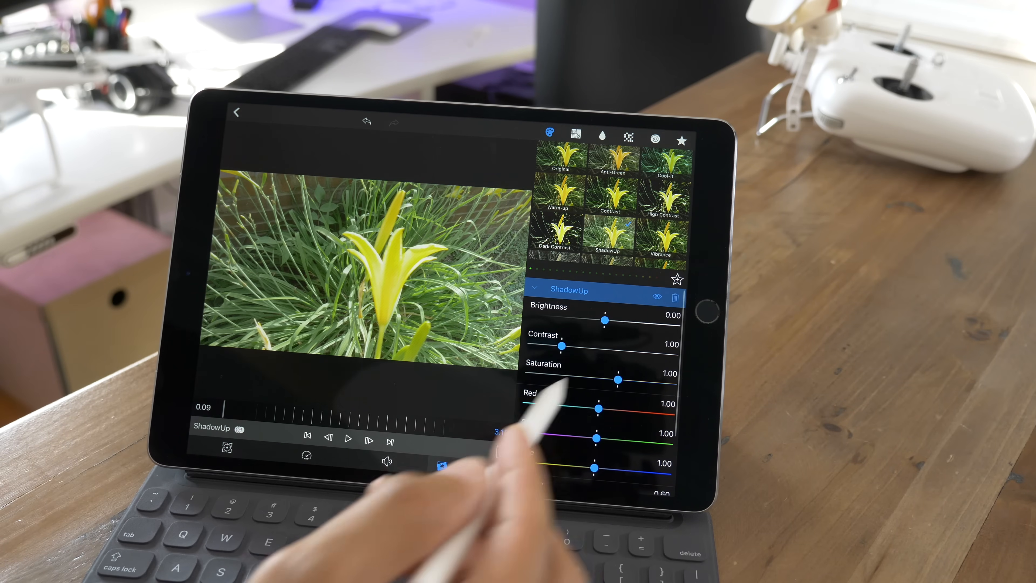
Raise brightness to about 0.14, then sweep the hue through cyan and pink before settling it
left_click_drag(603, 319, 618, 321)
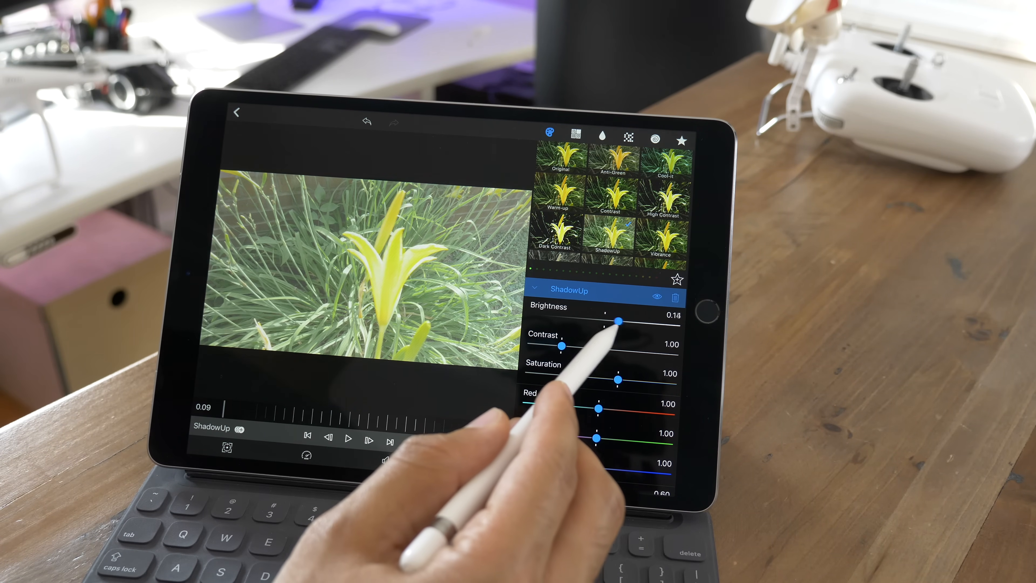
left_click_drag(617, 320, 595, 320)
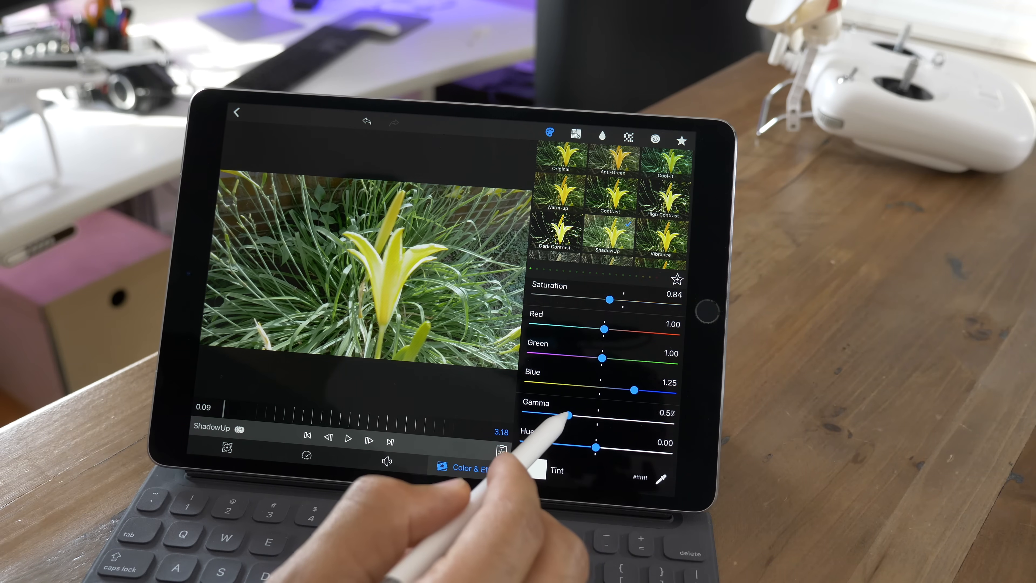
left_click_drag(596, 447, 648, 447)
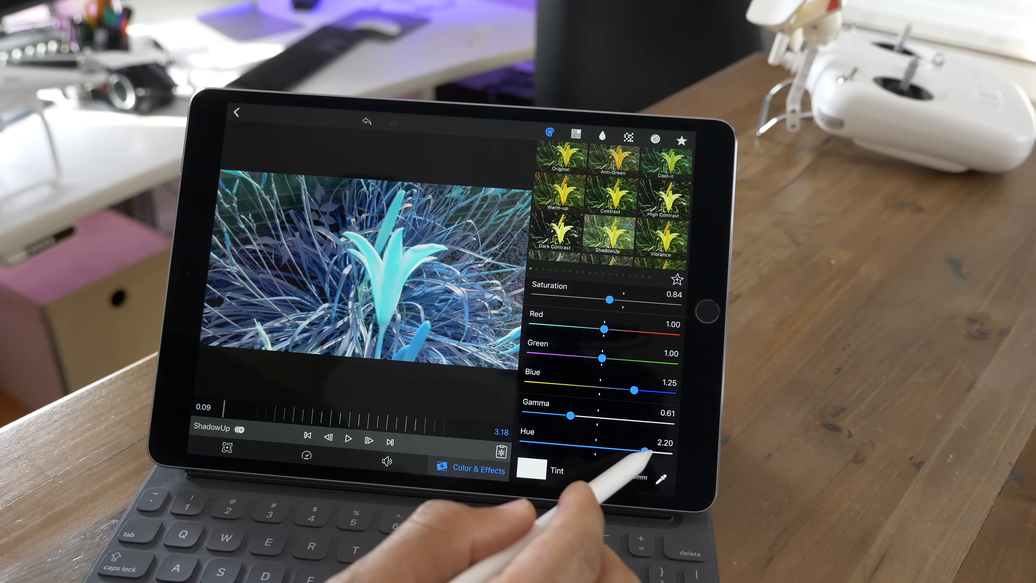
left_click_drag(647, 448, 542, 445)
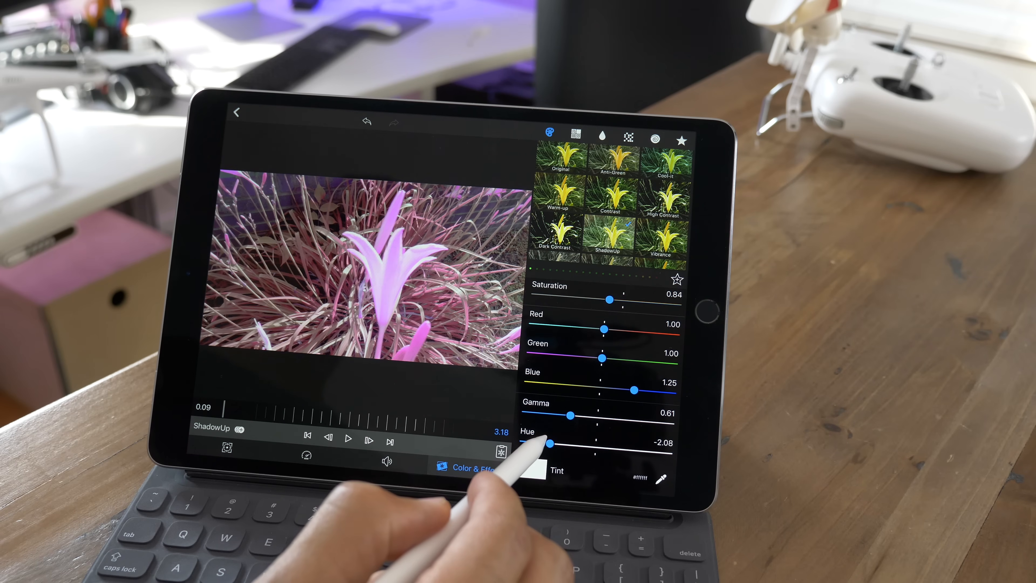
left_click_drag(548, 445, 597, 448)
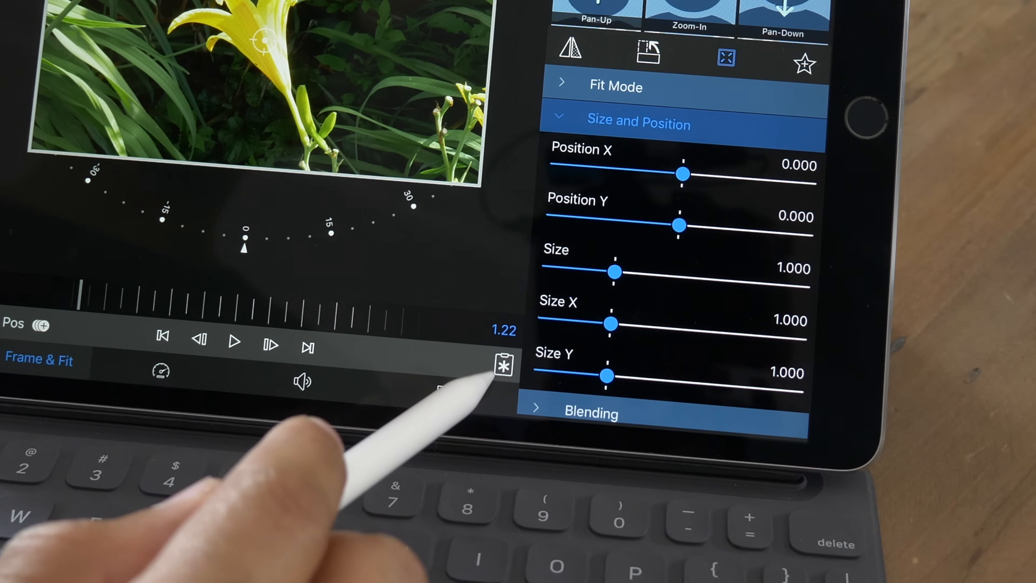
Reopen the lily clip's Frame & Fit size and position attributes below the preview
left_click(503, 365)
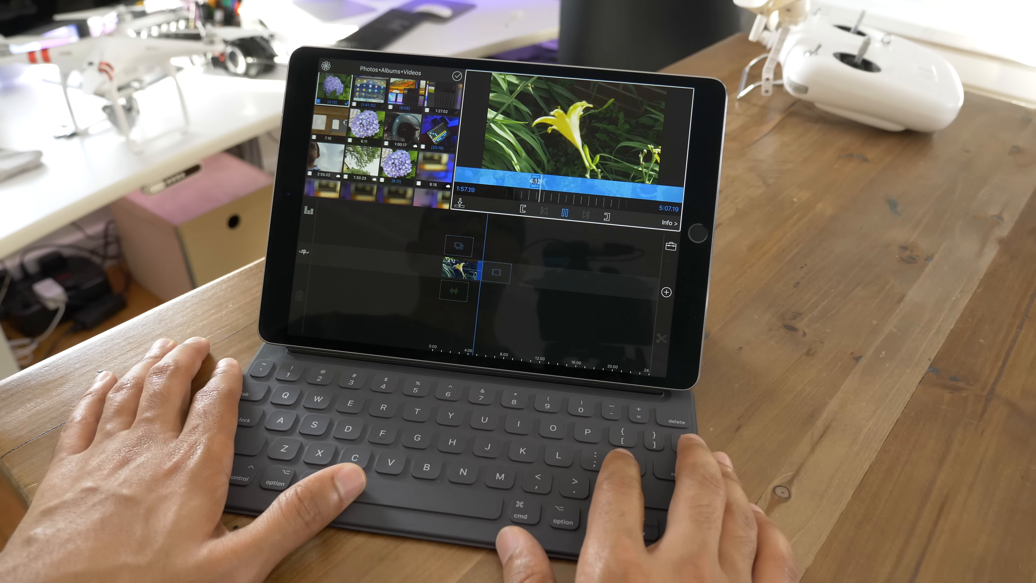
Insert the marked lily and red zinnia ranges into 'My project 2' and play them back
left_click(565, 212)
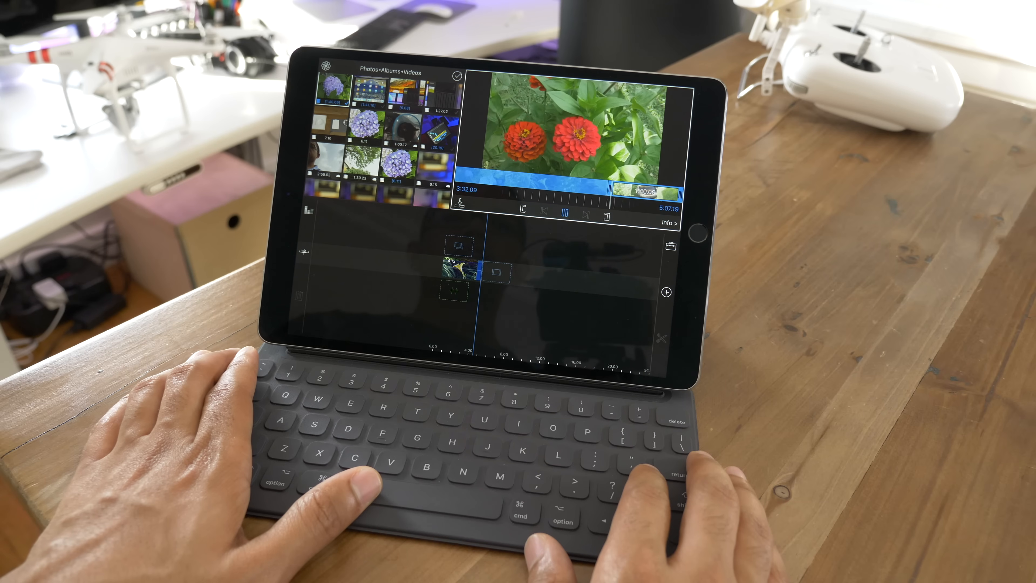
left_click(564, 208)
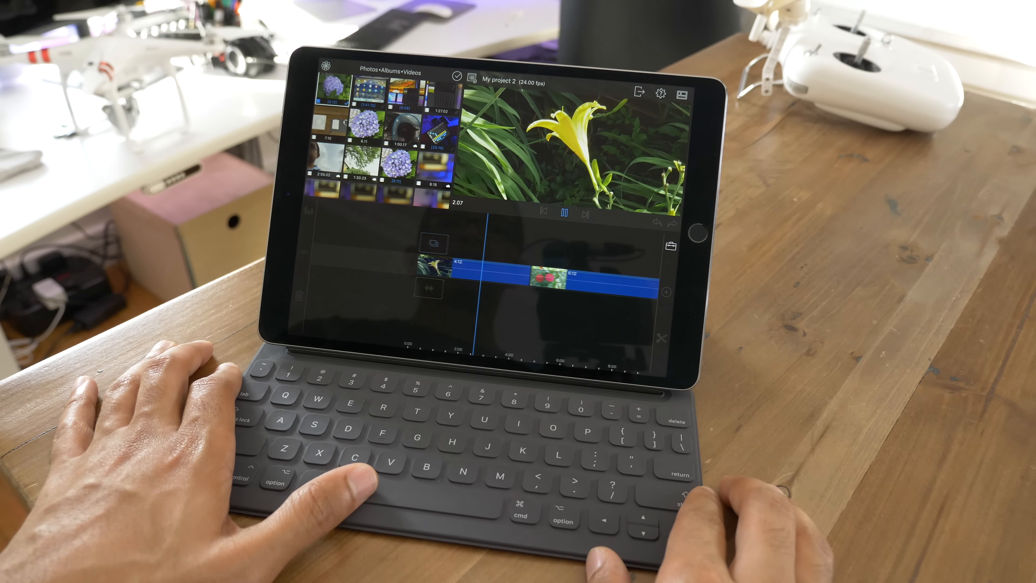
left_click(564, 214)
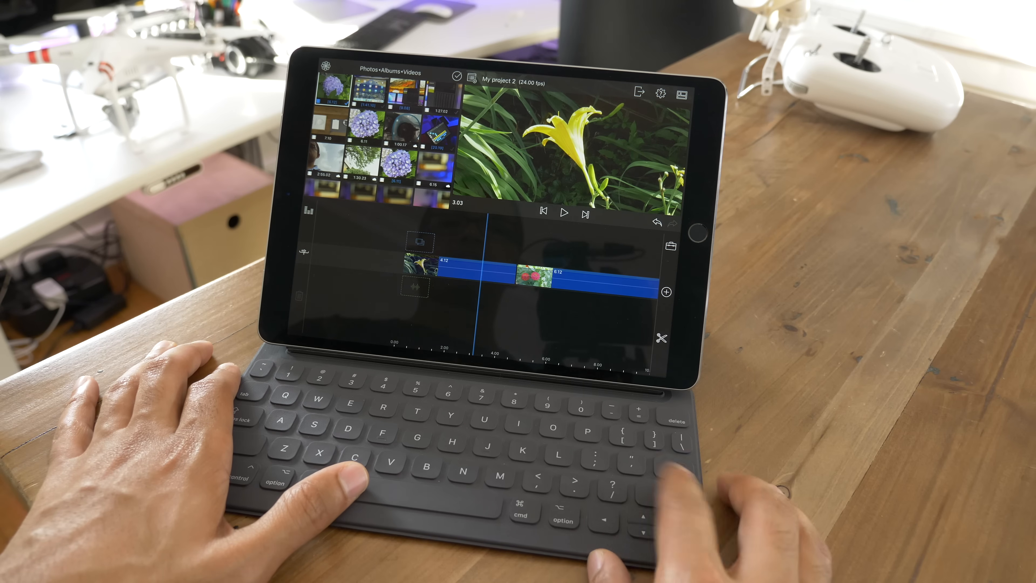